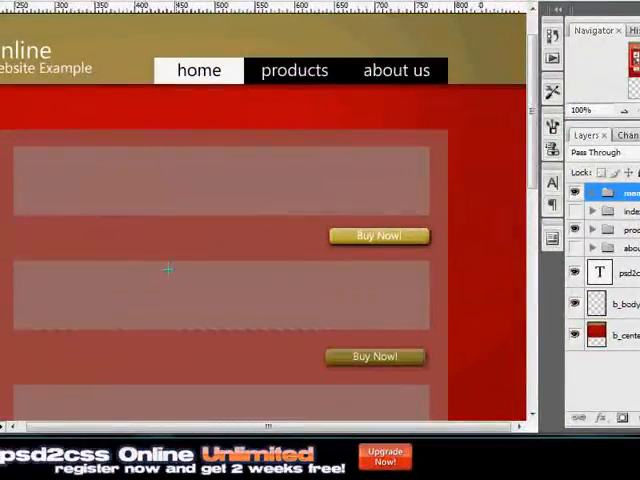
pyautogui.moveTo(336, 262)
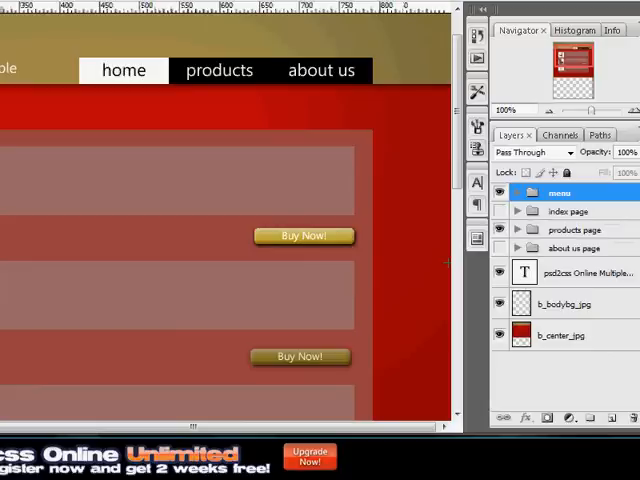
pyautogui.moveTo(460, 256)
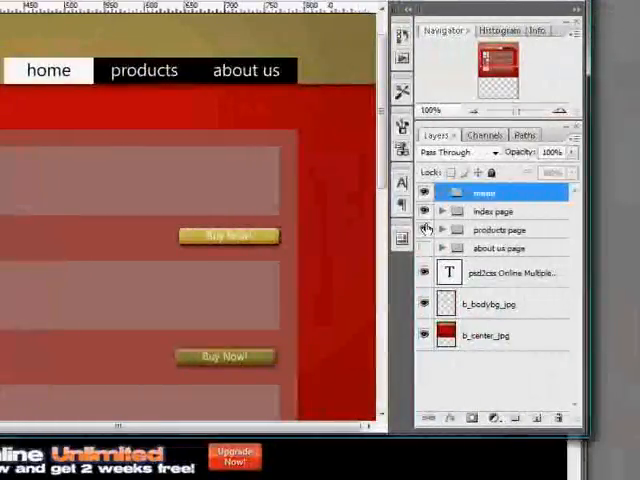
# Expand the index page and about us page groups in the Layers panel to reveal their page text layers
pyautogui.click(442, 212)
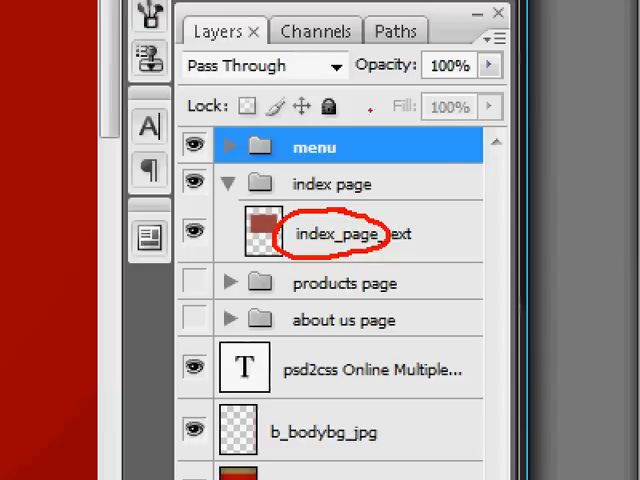
pyautogui.scroll(-3)
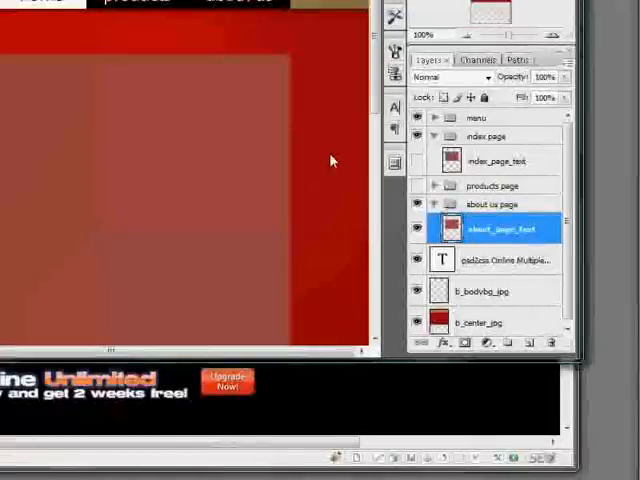
# Expand the products page group to list its item image, item text, buy and products_page_empty layers
pyautogui.click(416, 204)
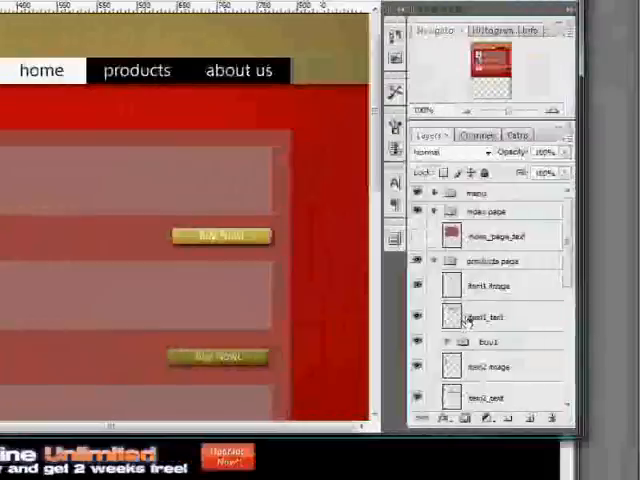
pyautogui.scroll(-3)
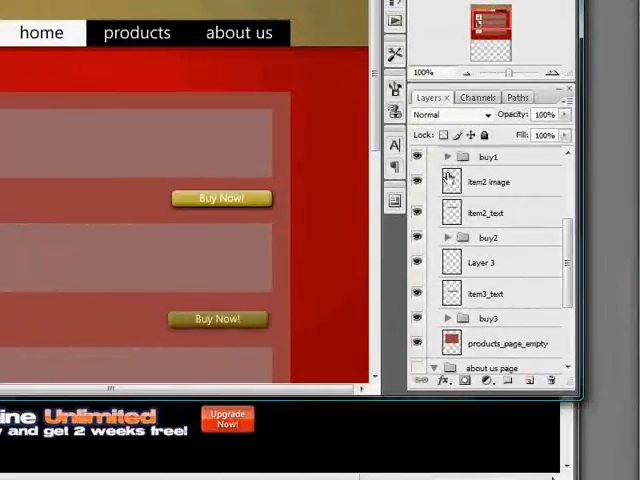
# Hide the products page group and expand the menu group showing index, products and about link layers
pyautogui.click(416, 156)
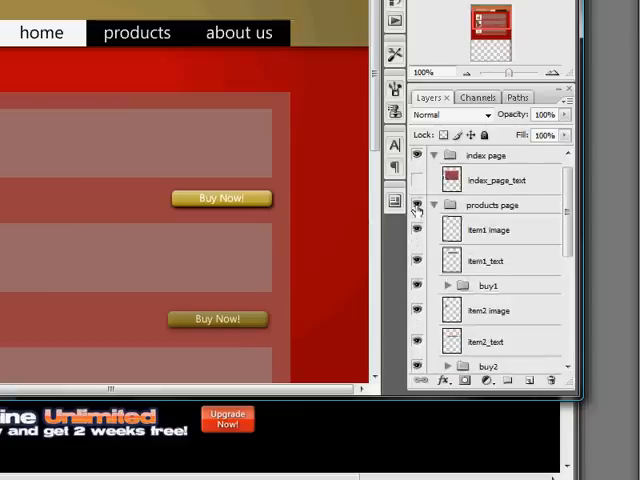
pyautogui.click(420, 204)
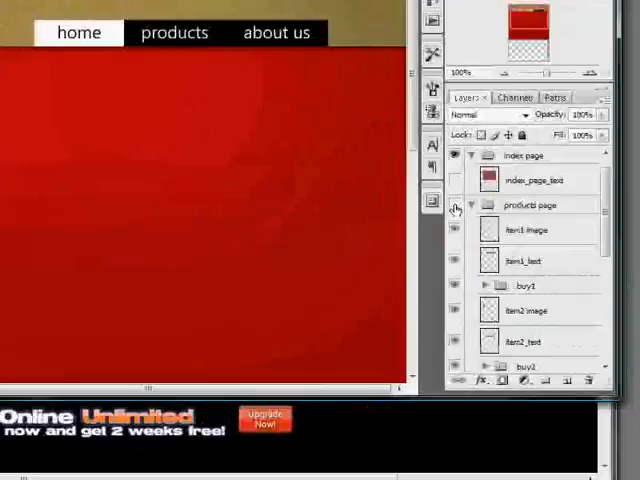
pyautogui.click(456, 204)
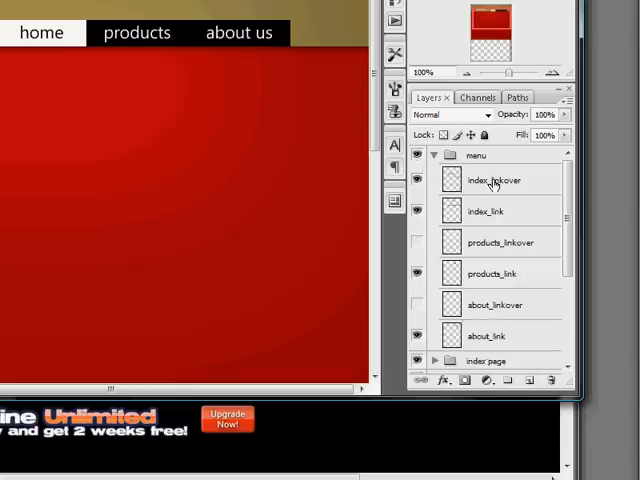
pyautogui.moveTo(484, 188)
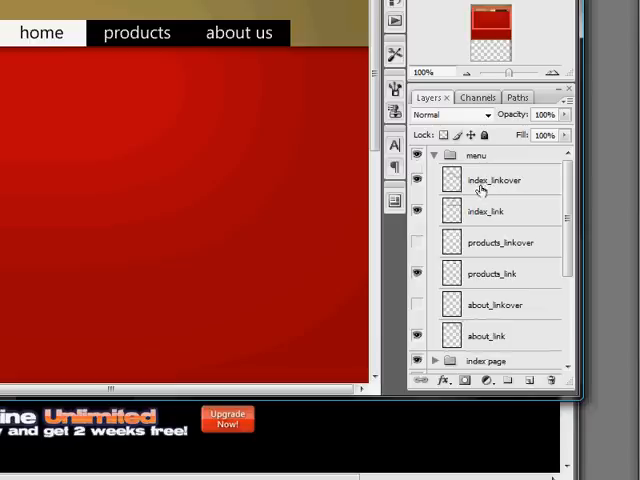
pyautogui.moveTo(476, 188)
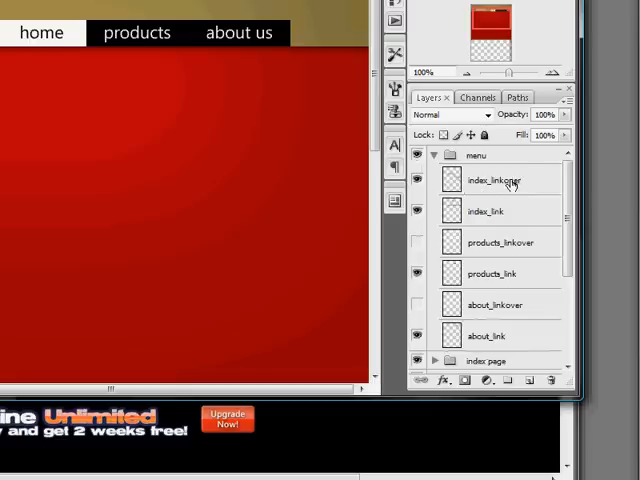
pyautogui.moveTo(510, 184)
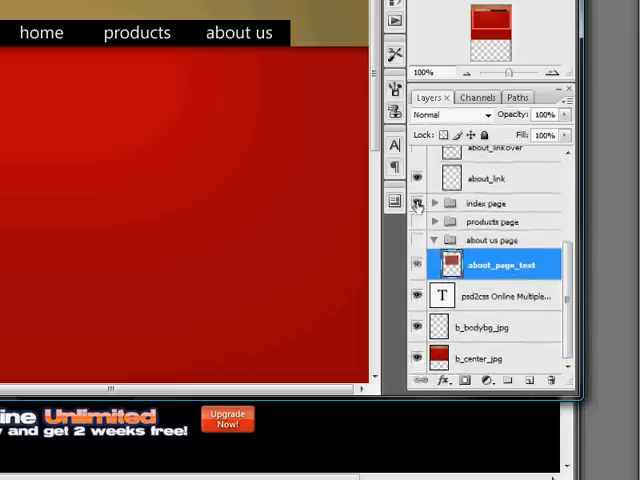
# Show the about us page group so its content panel appears beneath the header and menu
pyautogui.click(436, 204)
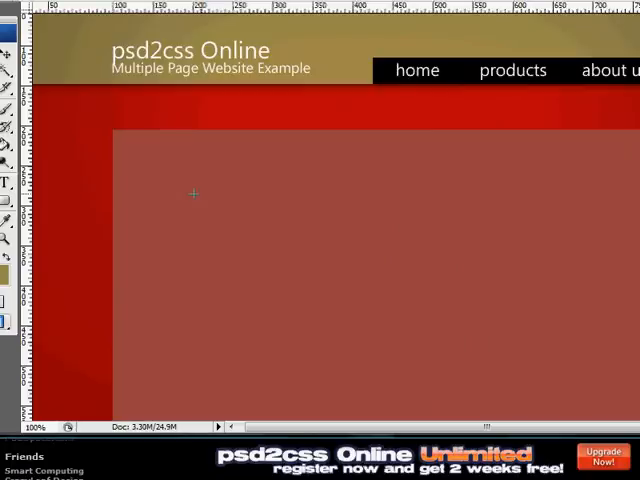
pyautogui.moveTo(260, 176)
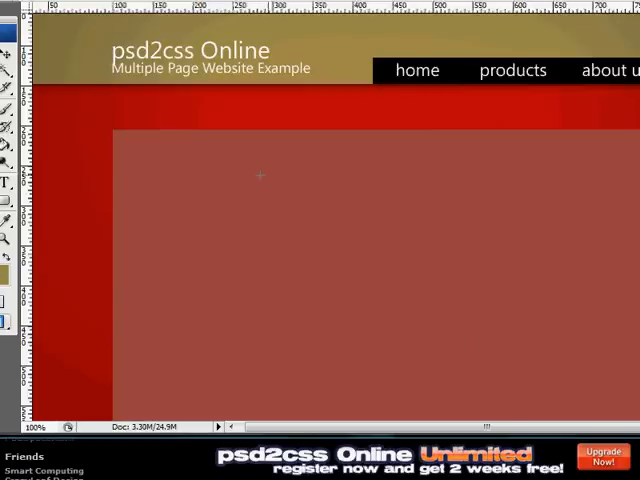
# Save the layered mockup over the existing pages.psd in Photoshop
pyautogui.click(136, 82)
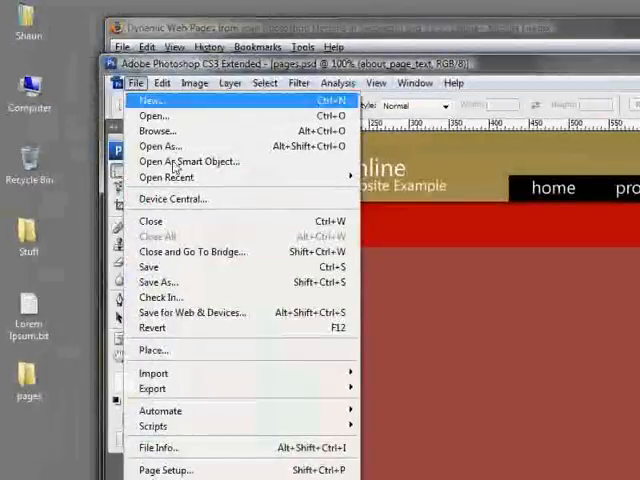
pyautogui.moveTo(190, 268)
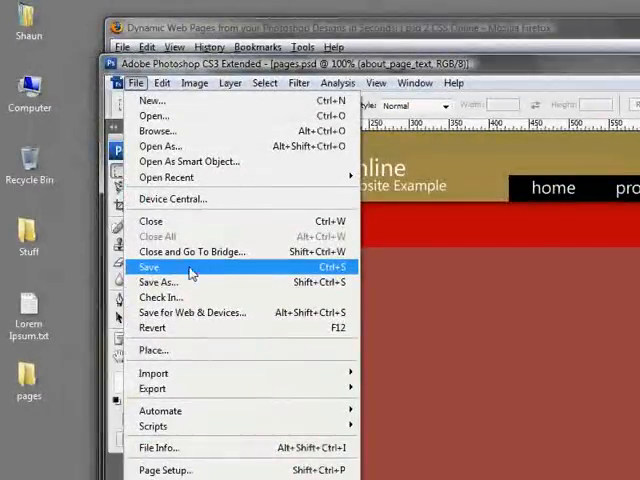
pyautogui.click(148, 268)
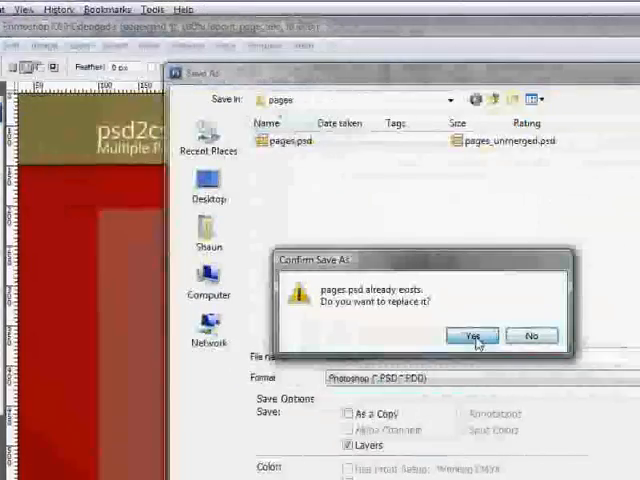
pyautogui.click(472, 334)
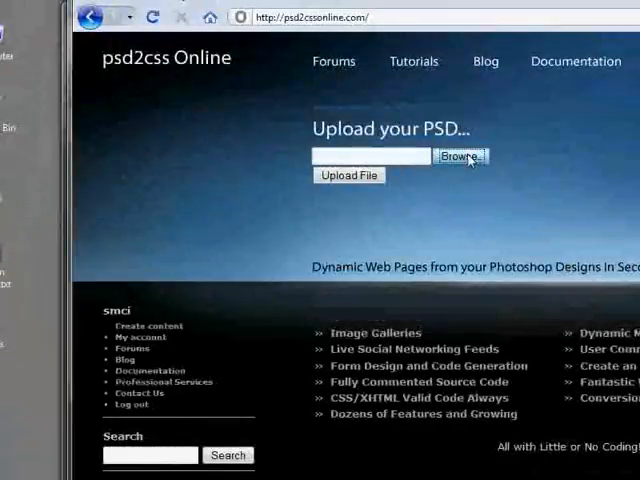
# Choose pages.psd in the File Upload dialog and upload it to psd2css Online for conversion
pyautogui.click(460, 156)
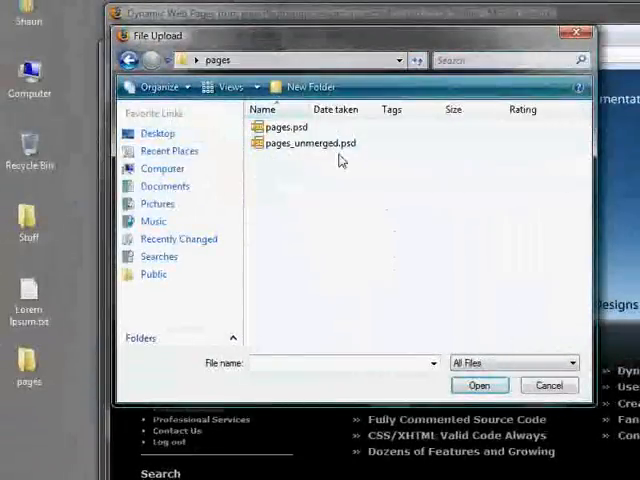
pyautogui.click(480, 384)
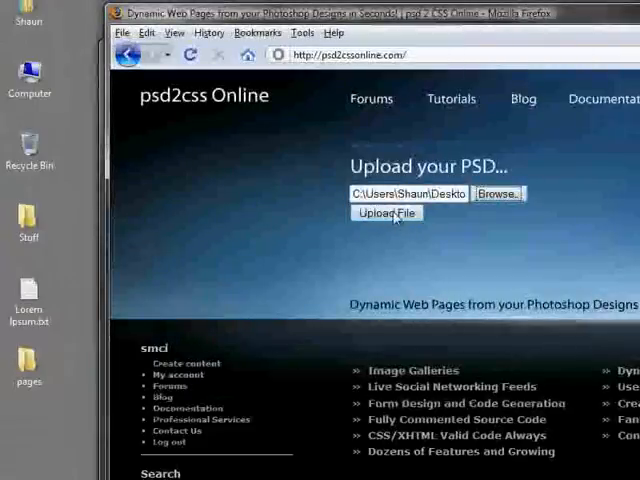
pyautogui.click(384, 212)
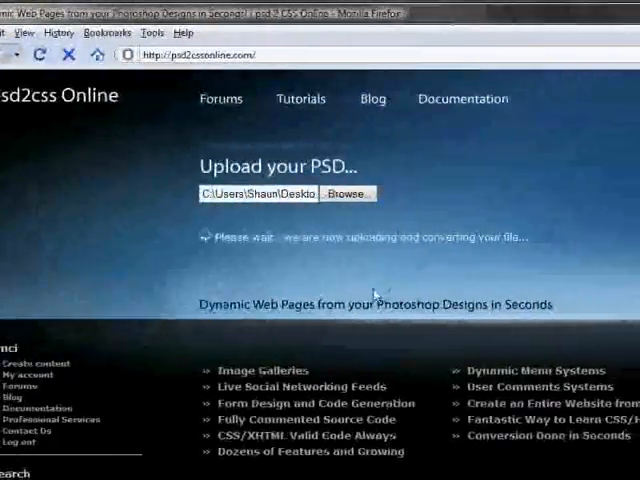
pyautogui.scroll(-3)
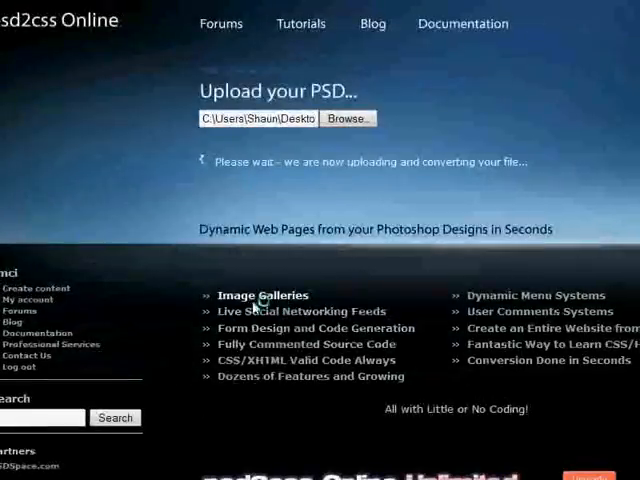
pyautogui.moveTo(198, 290)
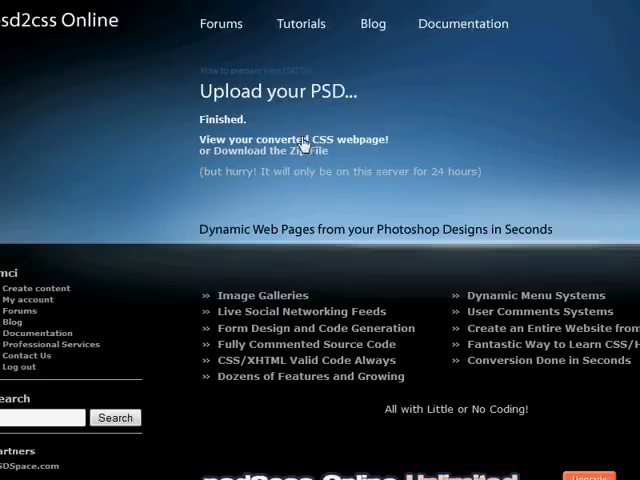
pyautogui.moveTo(424, 158)
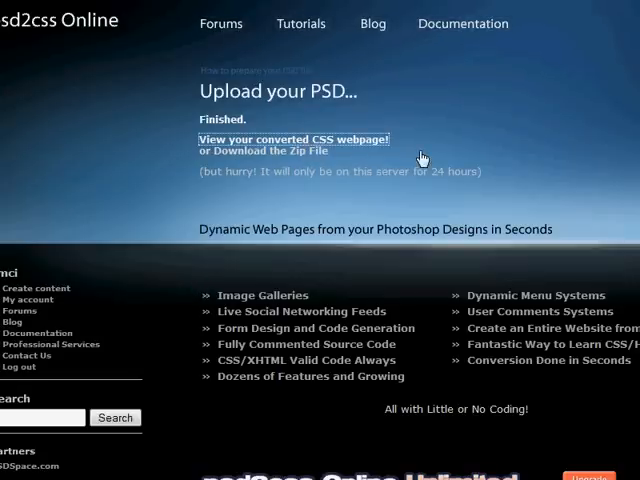
# View the converted CSS webpage and switch to its products page listing rocking chairs
pyautogui.click(292, 140)
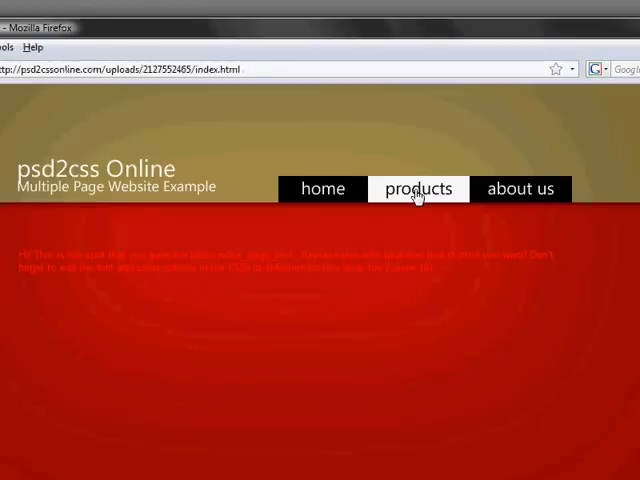
pyautogui.click(418, 188)
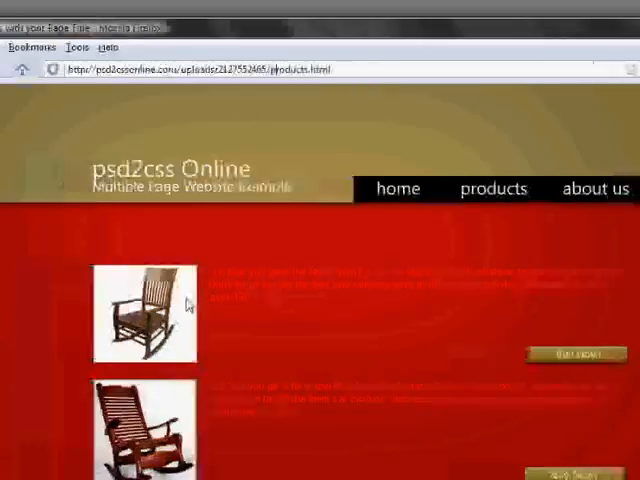
# Scroll the products page and move to the about us page with its placeholder paragraph
pyautogui.scroll(-3)
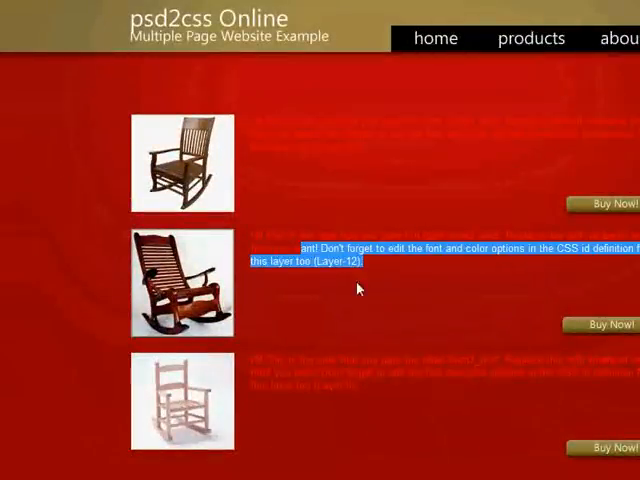
pyautogui.click(618, 38)
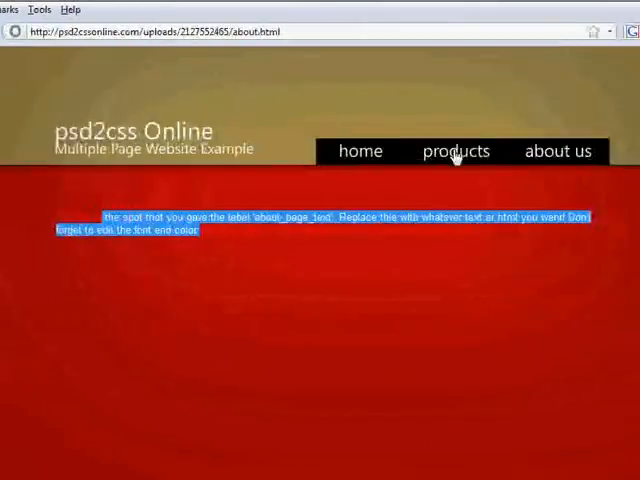
# Test every menu link by cycling through products, home, about us, products, home and back to products
pyautogui.click(456, 152)
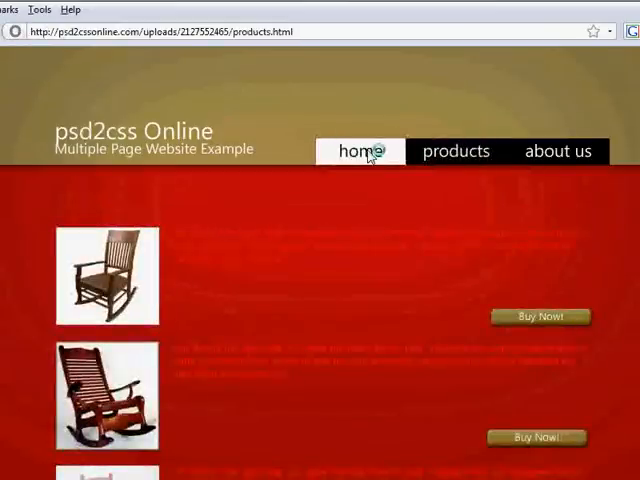
pyautogui.click(358, 152)
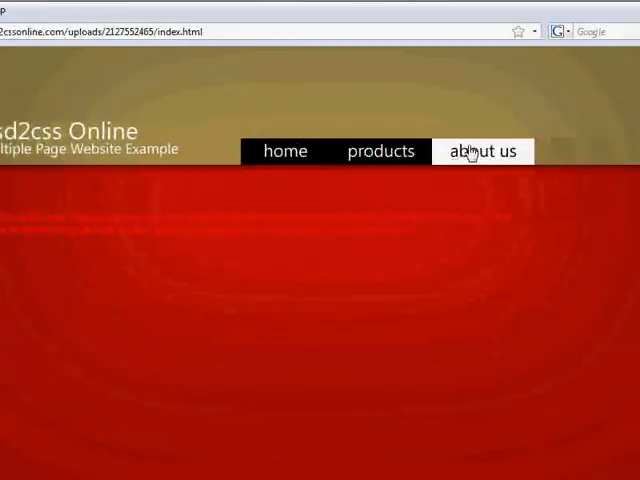
pyautogui.click(484, 152)
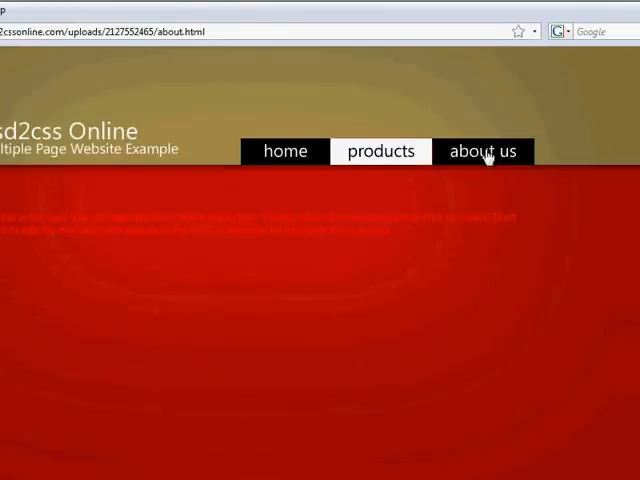
pyautogui.click(380, 152)
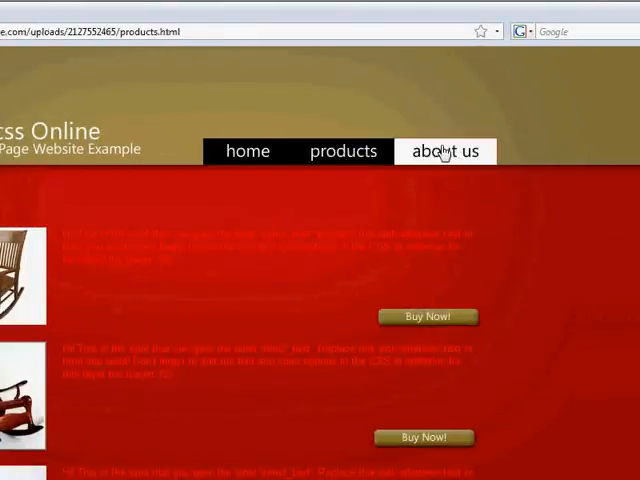
pyautogui.click(248, 152)
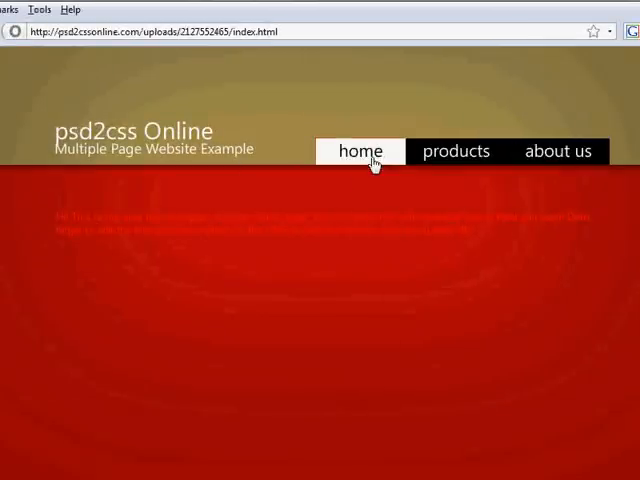
pyautogui.click(456, 152)
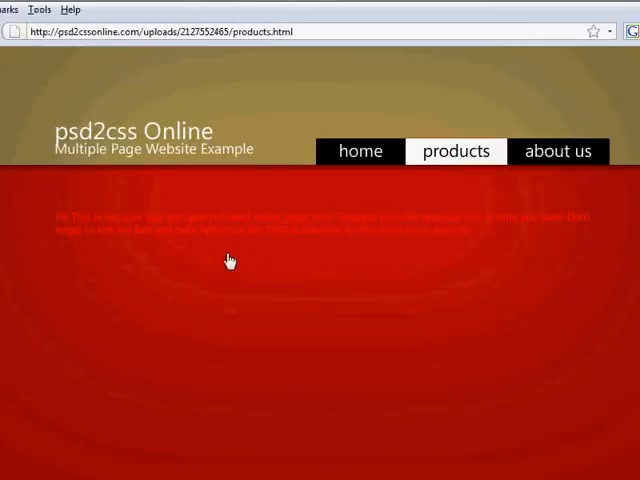
pyautogui.scroll(-3)
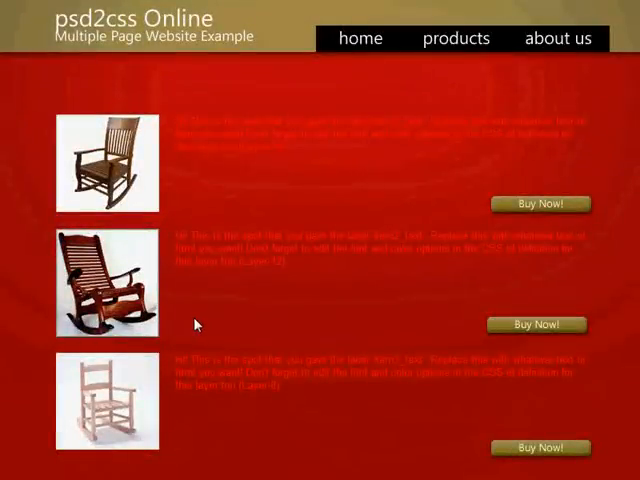
pyautogui.moveTo(212, 280)
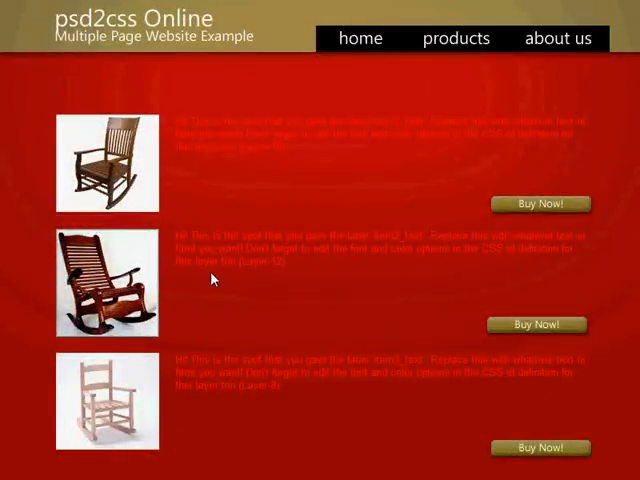